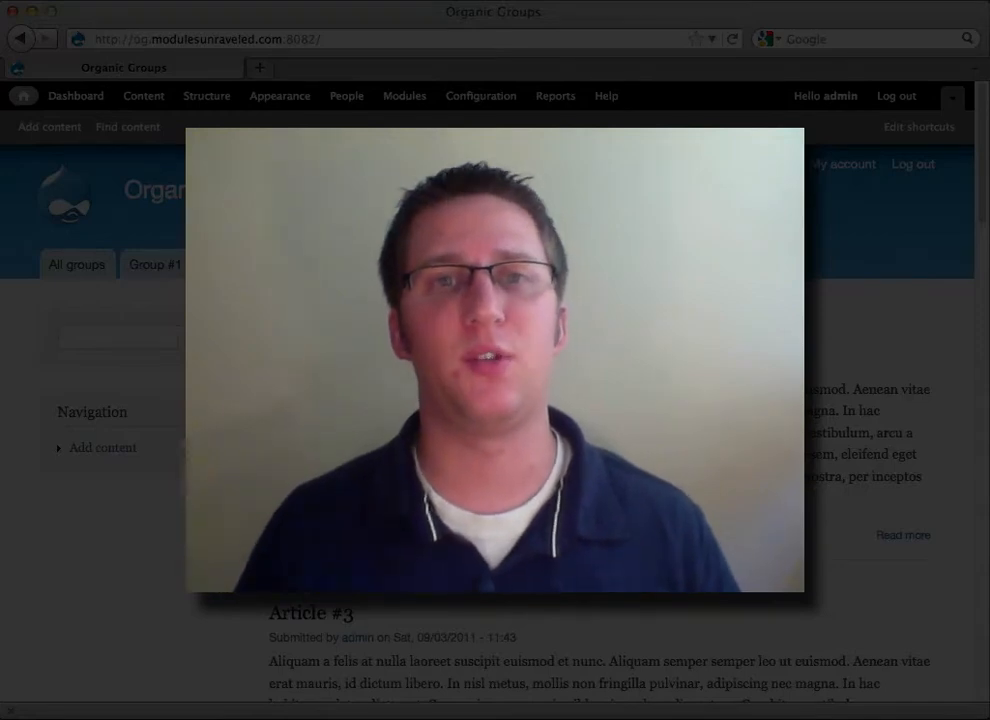
Log out of admin and sign in as member 'Chels' with her password
{"action": "left_click", "coordinate": [346, 96]}
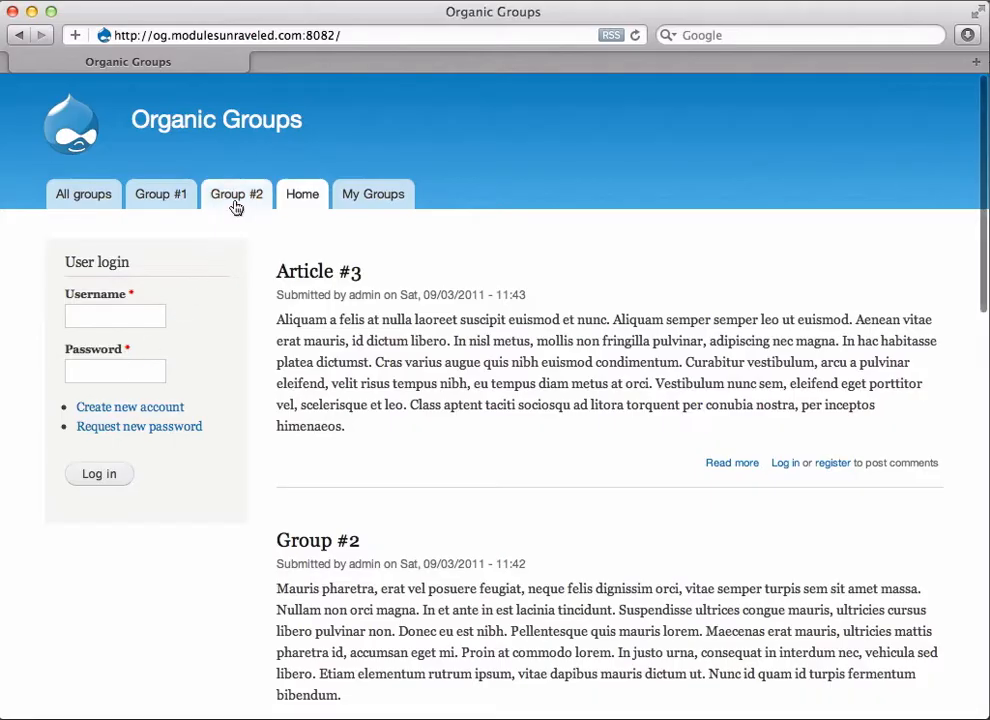
{"action": "type", "text": "Chels"}
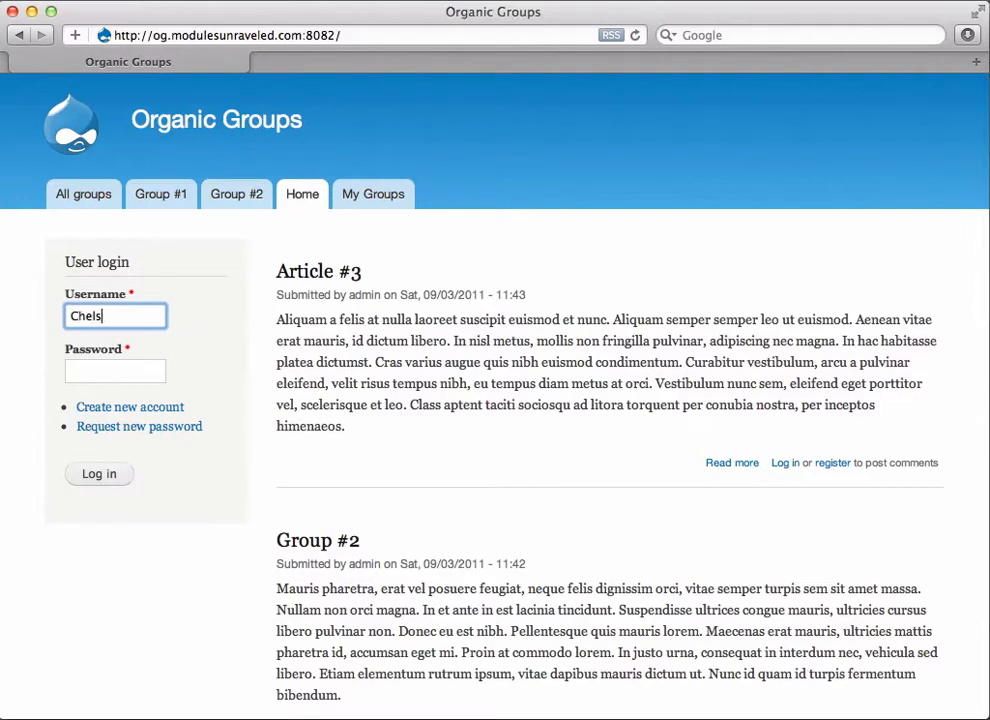
{"action": "type", "text": "••••••"}
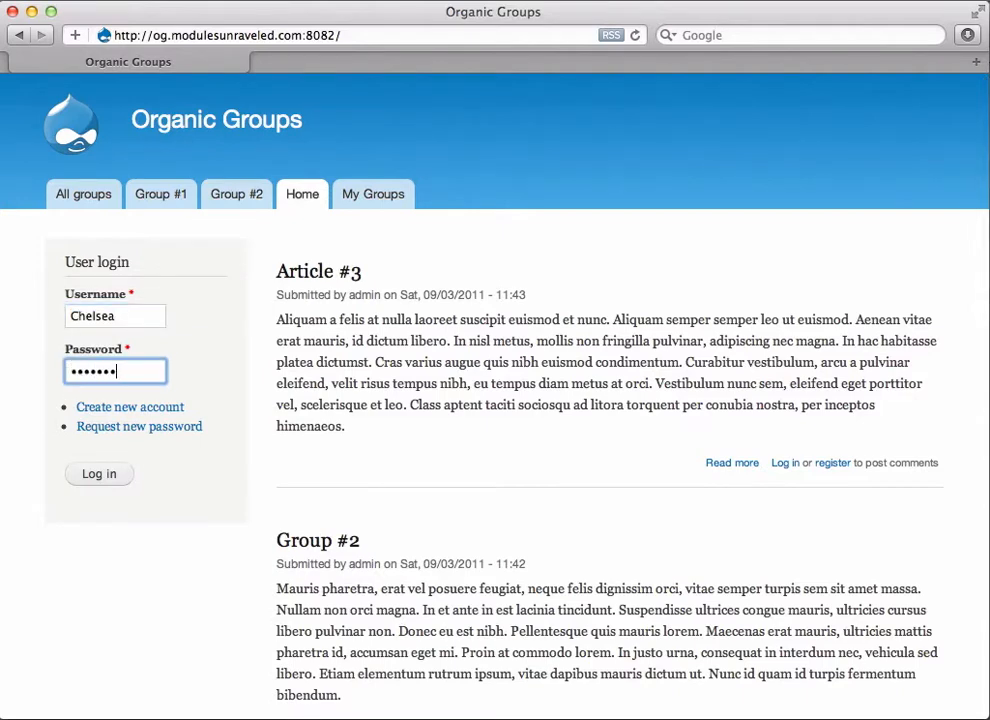
{"action": "left_click", "coordinate": [98, 472]}
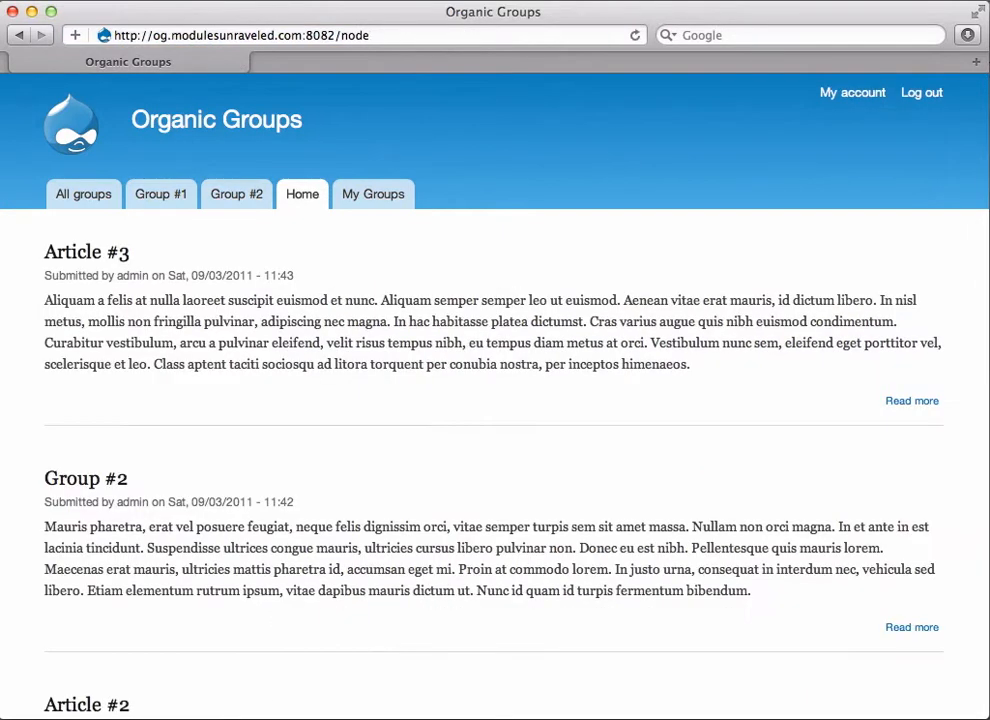
Request membership in Group #2 from the member account and confirm Join
{"action": "left_click", "coordinate": [236, 194]}
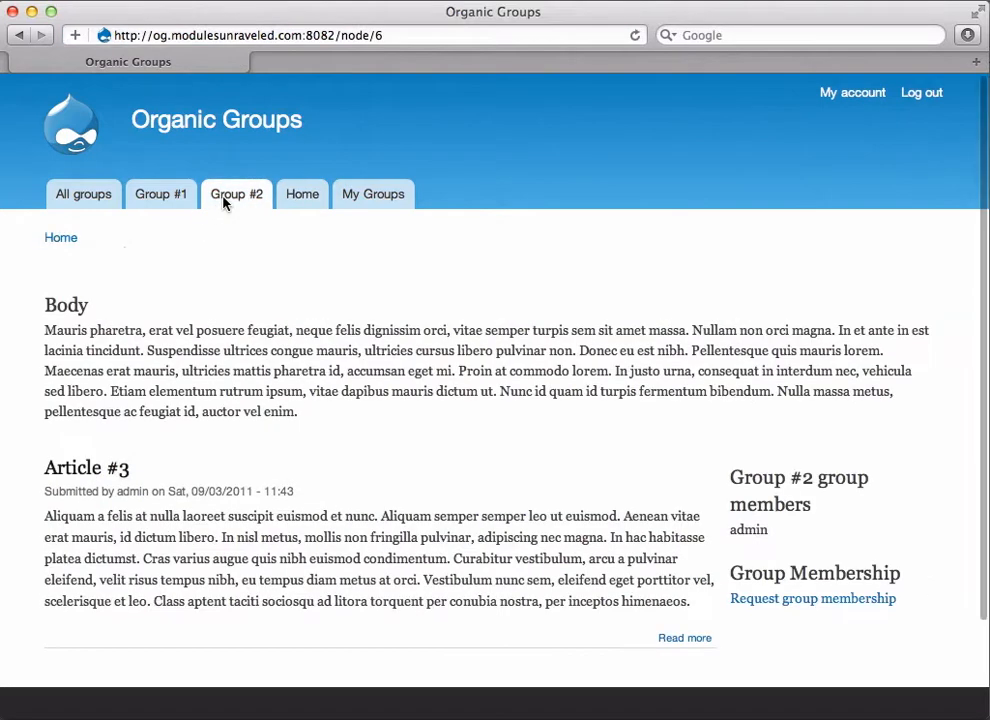
{"action": "mouse_move", "coordinate": [812, 598]}
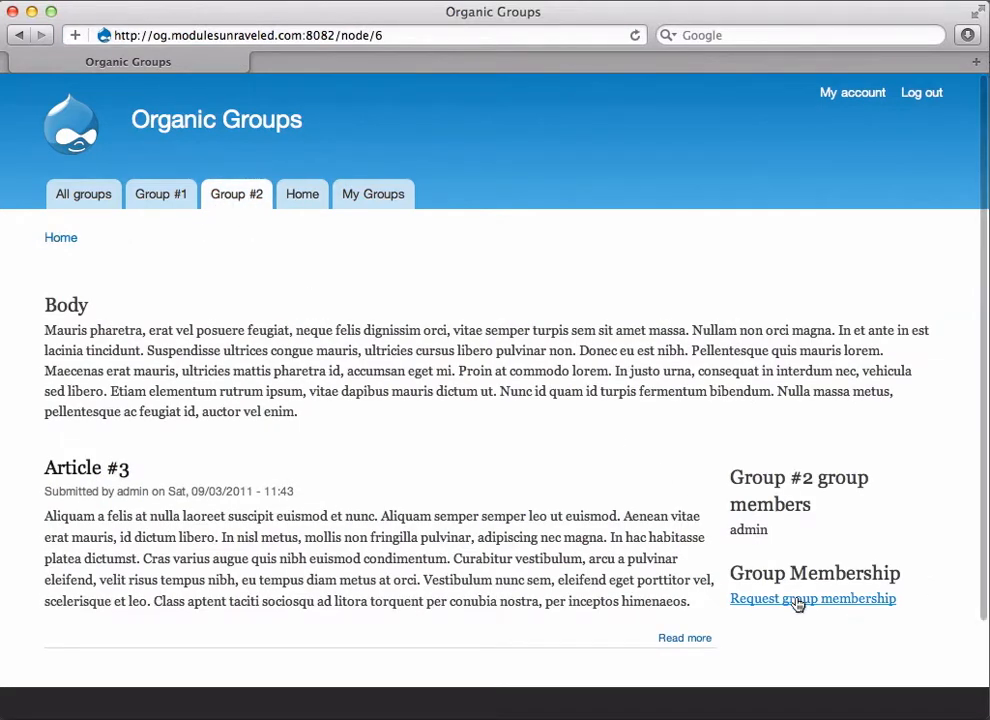
{"action": "left_click", "coordinate": [812, 598]}
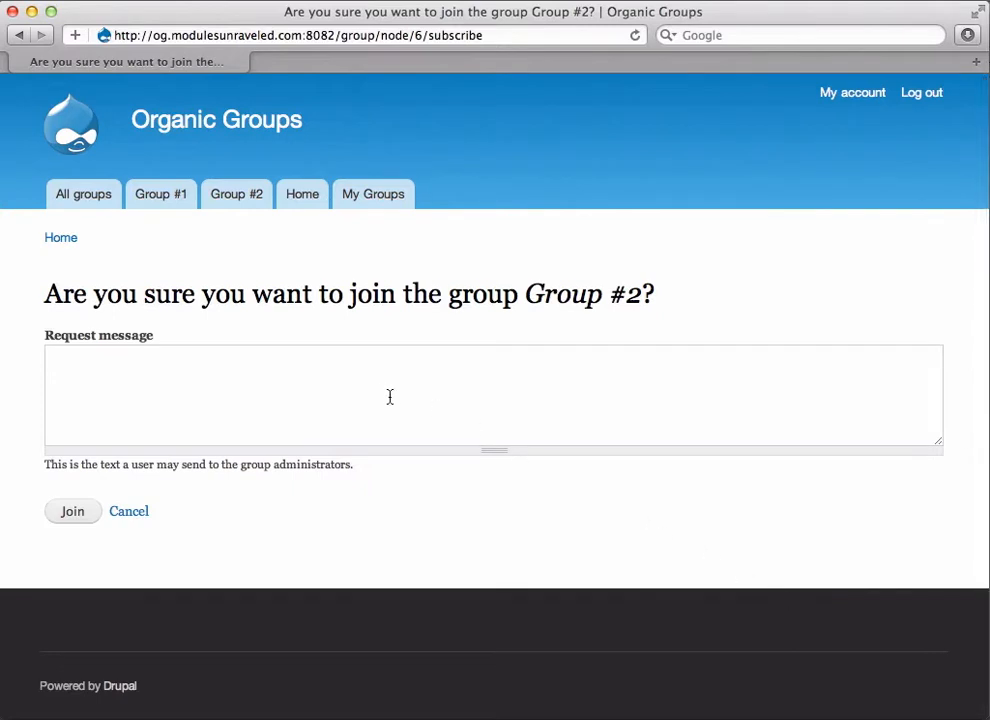
{"action": "left_click", "coordinate": [382, 396]}
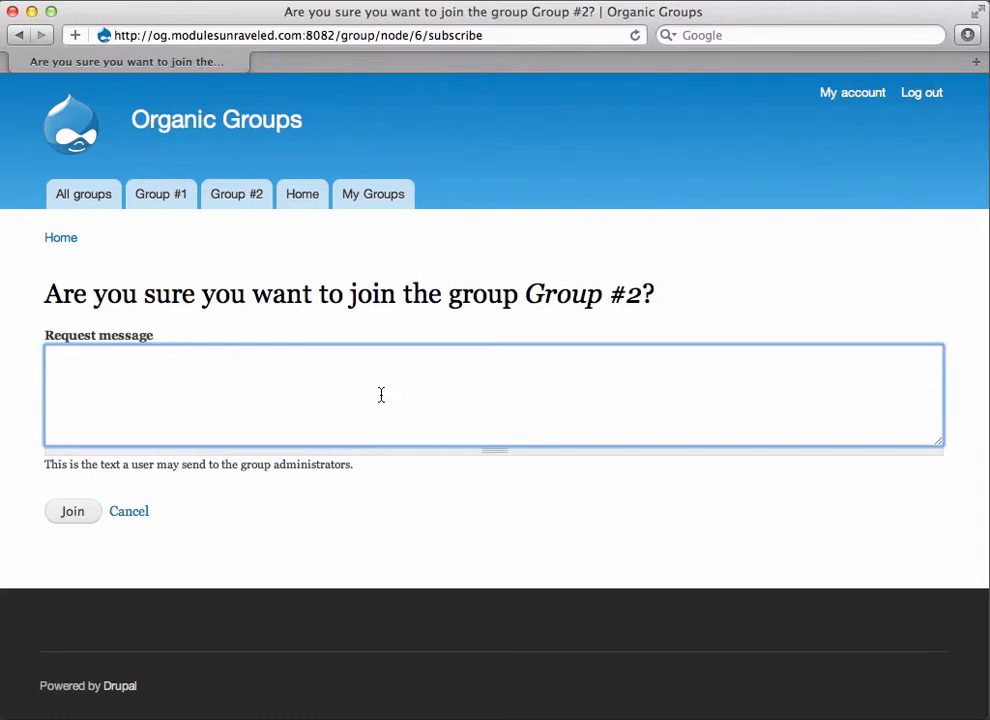
{"action": "mouse_move", "coordinate": [120, 446]}
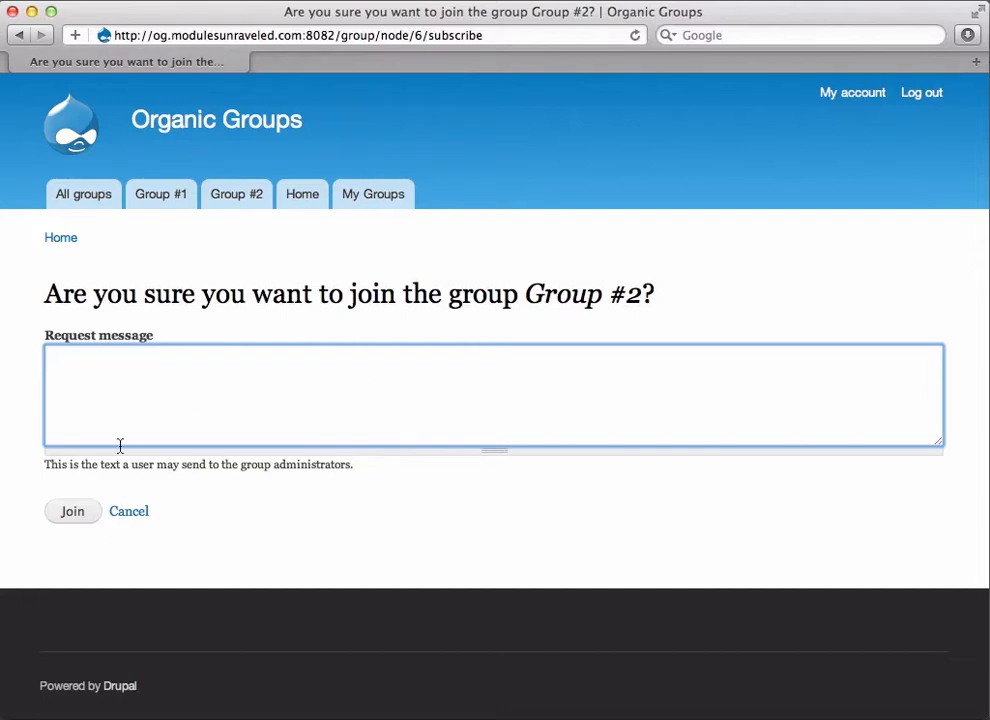
{"action": "left_click", "coordinate": [72, 512]}
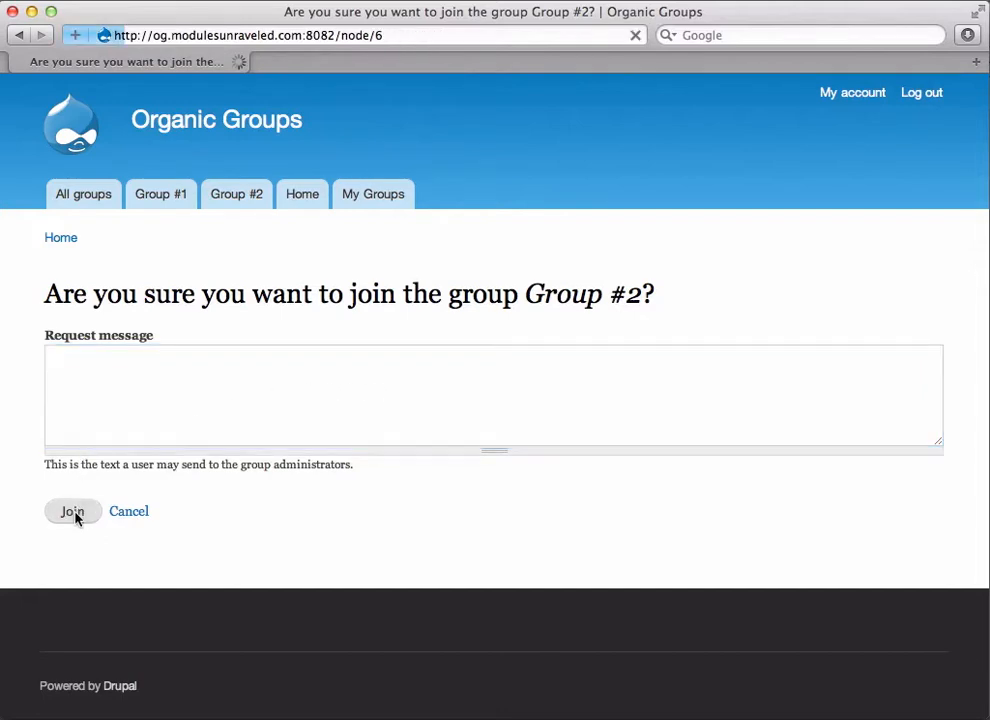
{"action": "left_click", "coordinate": [72, 512]}
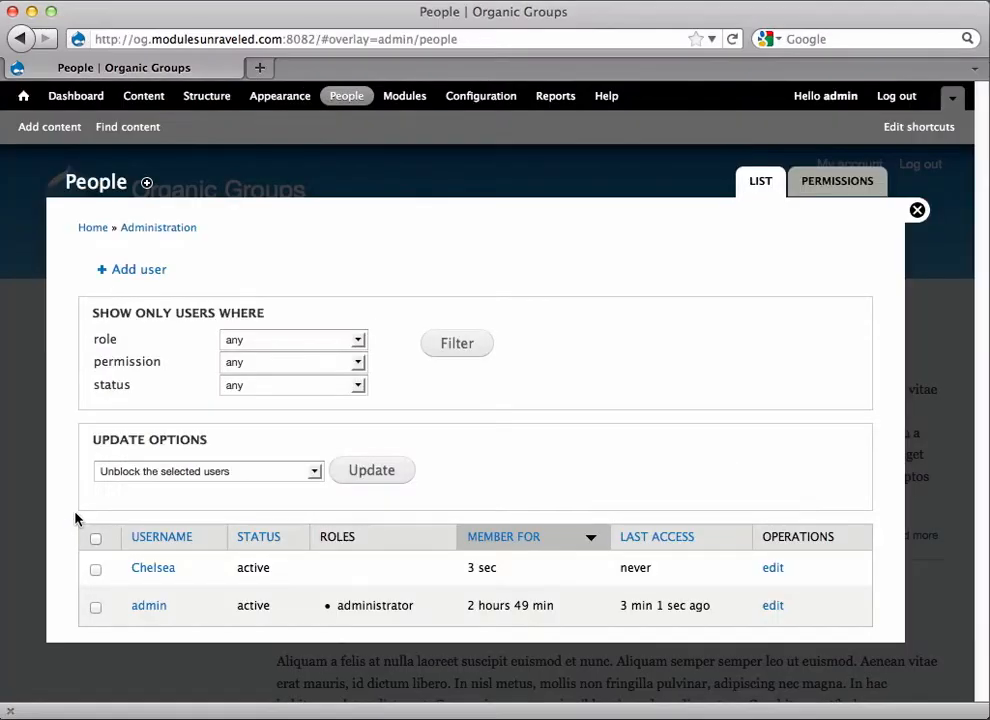
{"action": "mouse_move", "coordinate": [48, 126]}
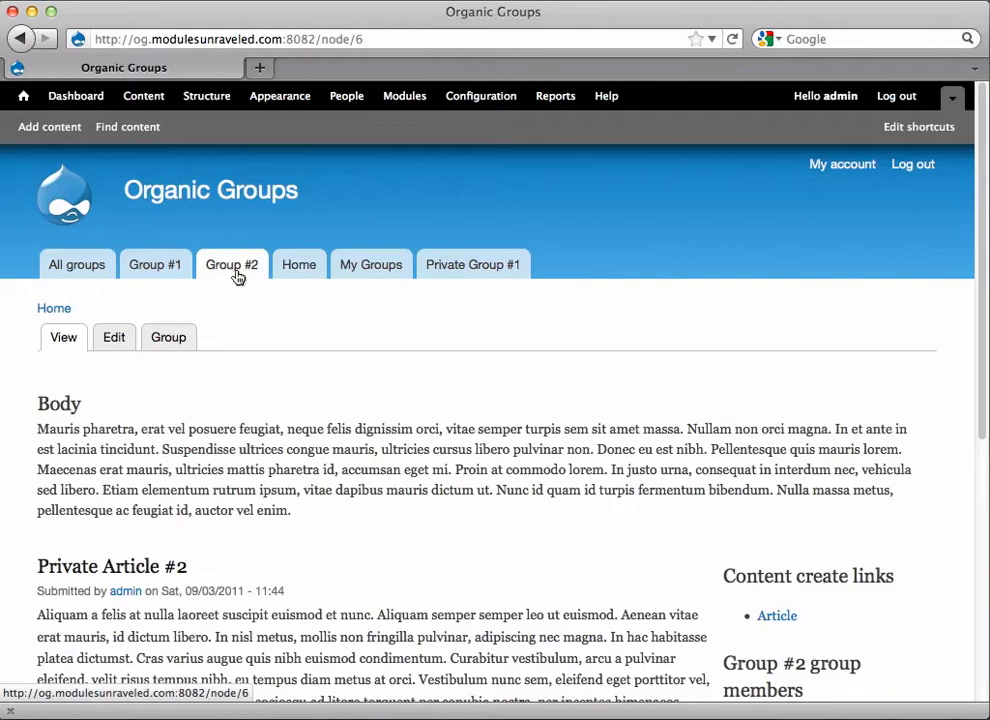
View Group #2's People list showing Chelsea's pending membership
{"action": "left_click", "coordinate": [232, 264]}
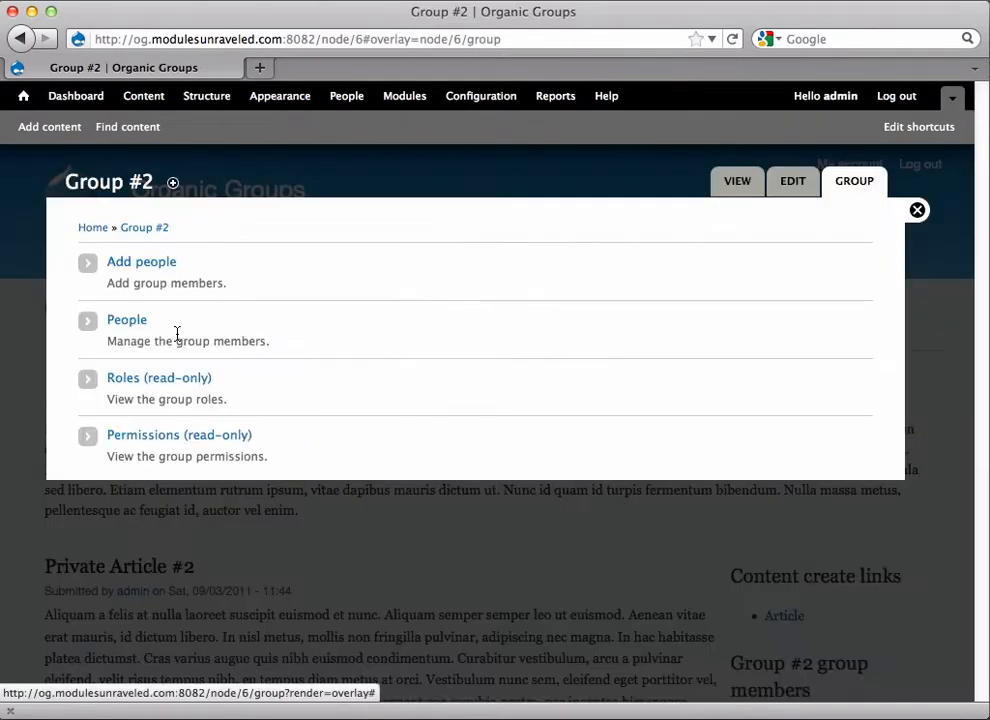
{"action": "left_click", "coordinate": [126, 320]}
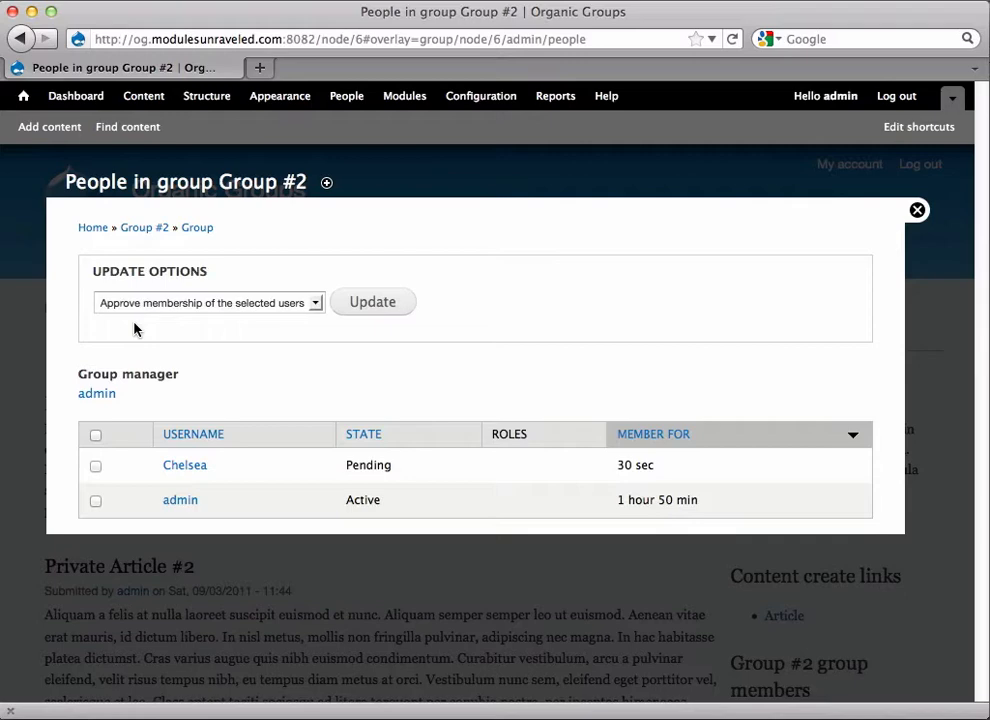
{"action": "mouse_move", "coordinate": [96, 464]}
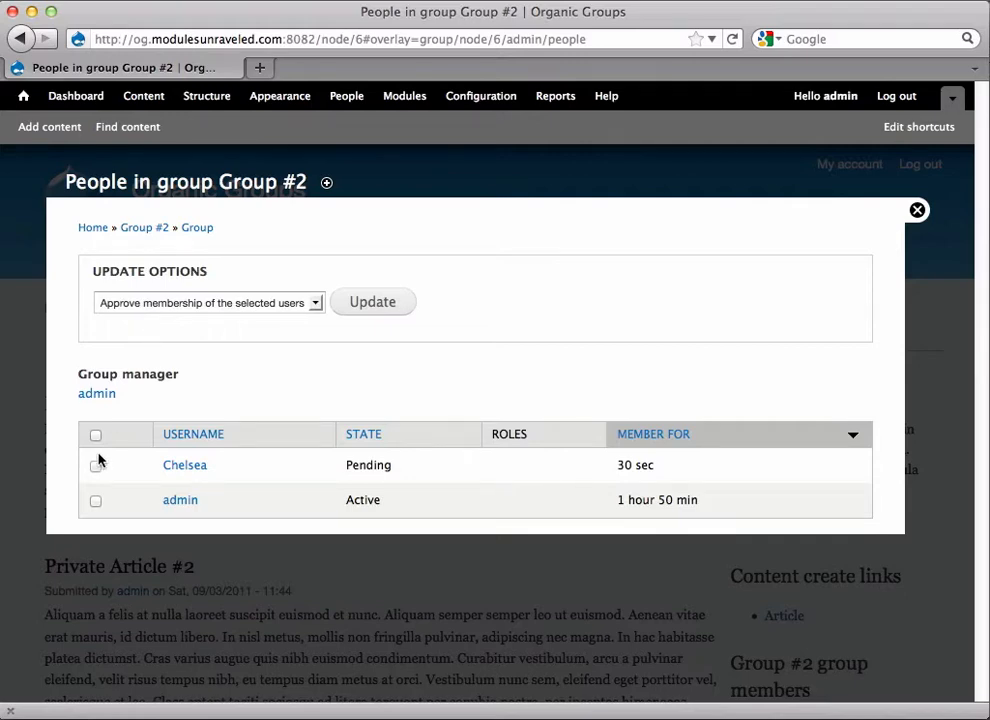
Deny Chelsea's pending Group #2 membership via the bulk Update options
{"action": "left_click", "coordinate": [96, 464]}
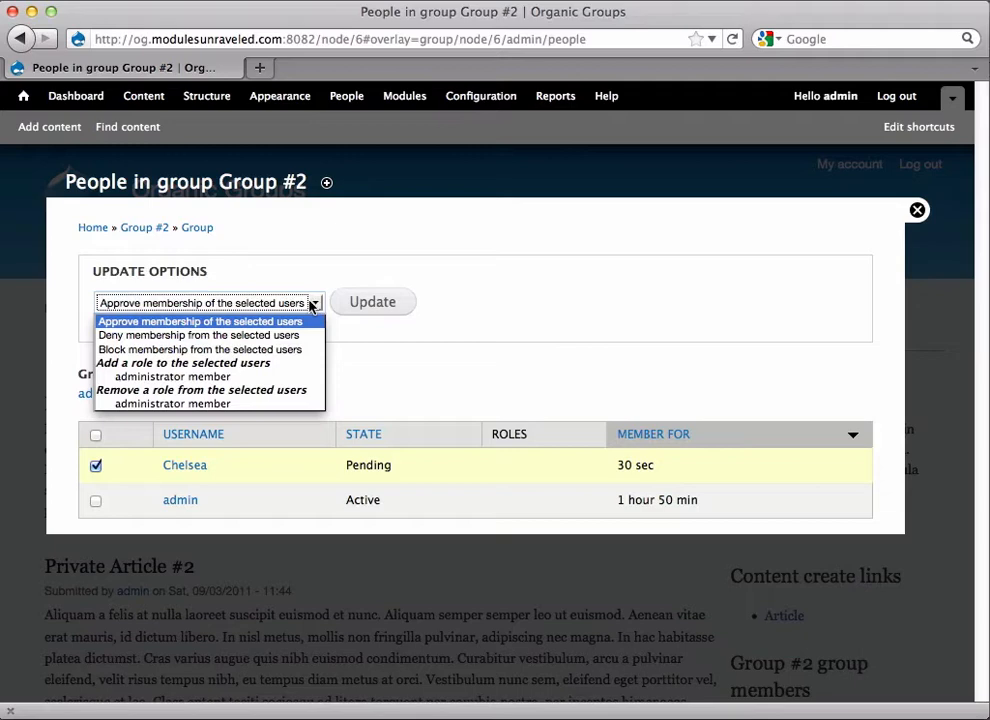
{"action": "left_click", "coordinate": [198, 336]}
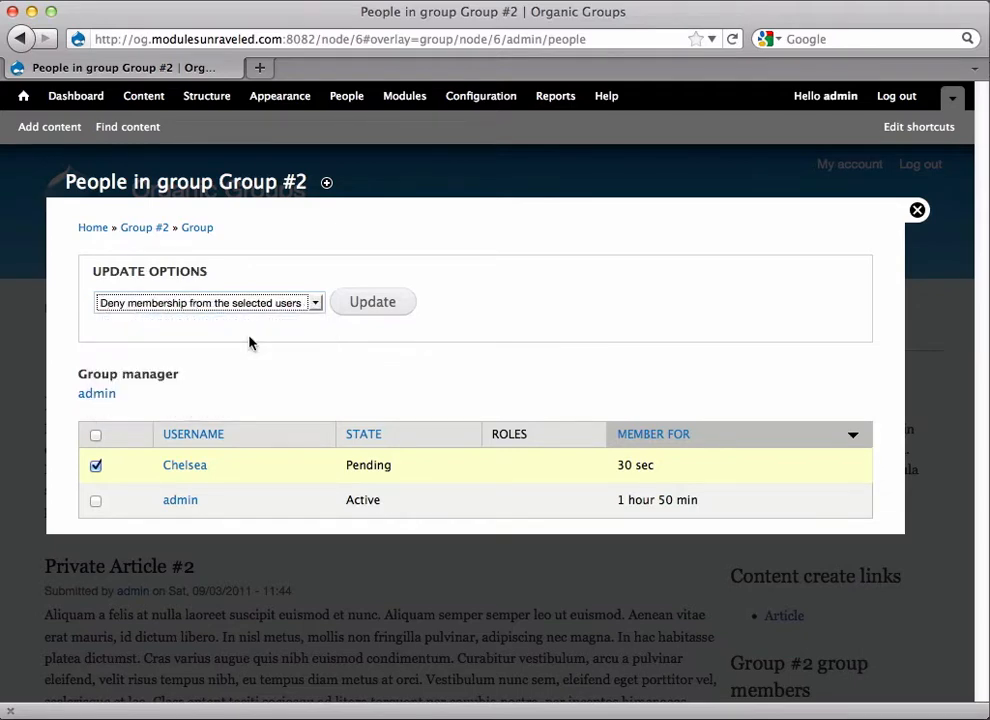
{"action": "left_click", "coordinate": [372, 300]}
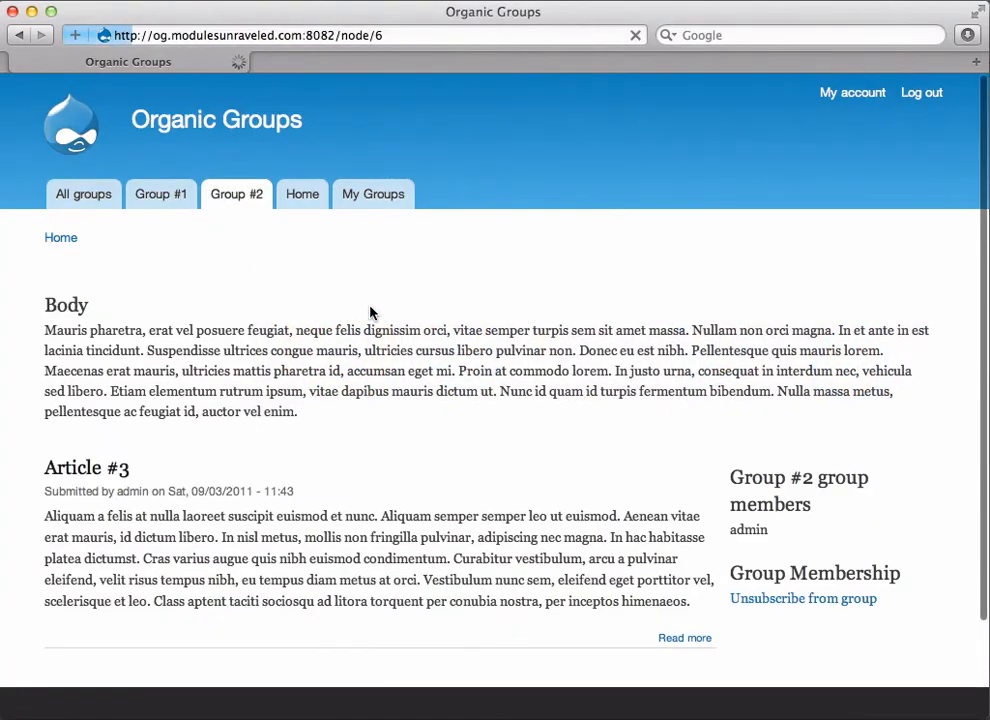
Submit a fresh request to join Group #2 as Chelsea and confirm Join
{"action": "left_click", "coordinate": [804, 598]}
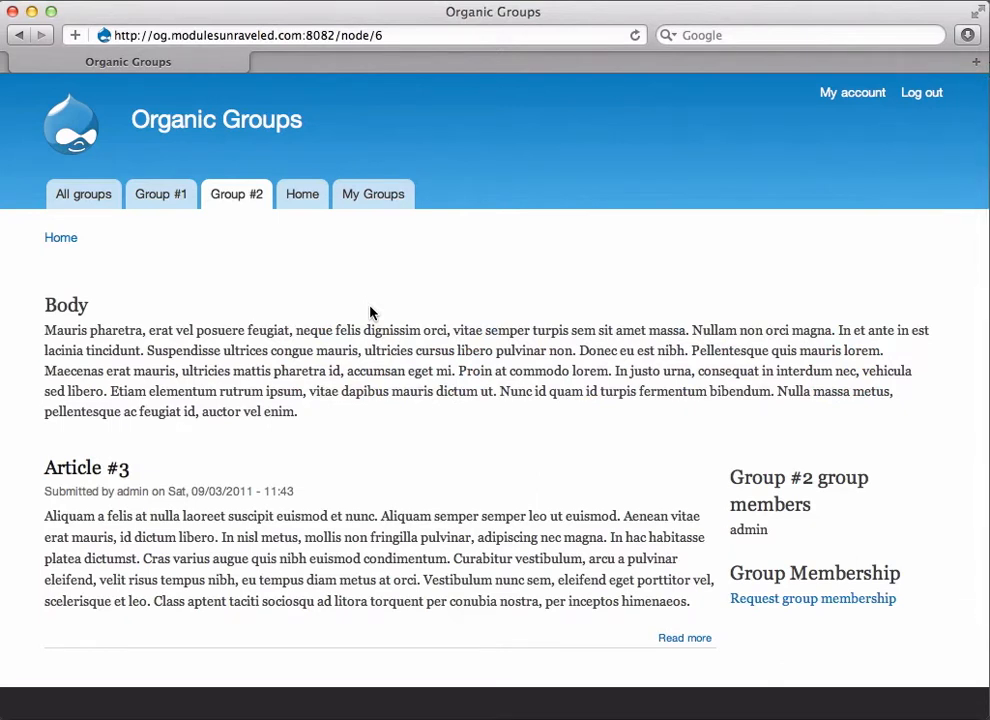
{"action": "mouse_move", "coordinate": [796, 600]}
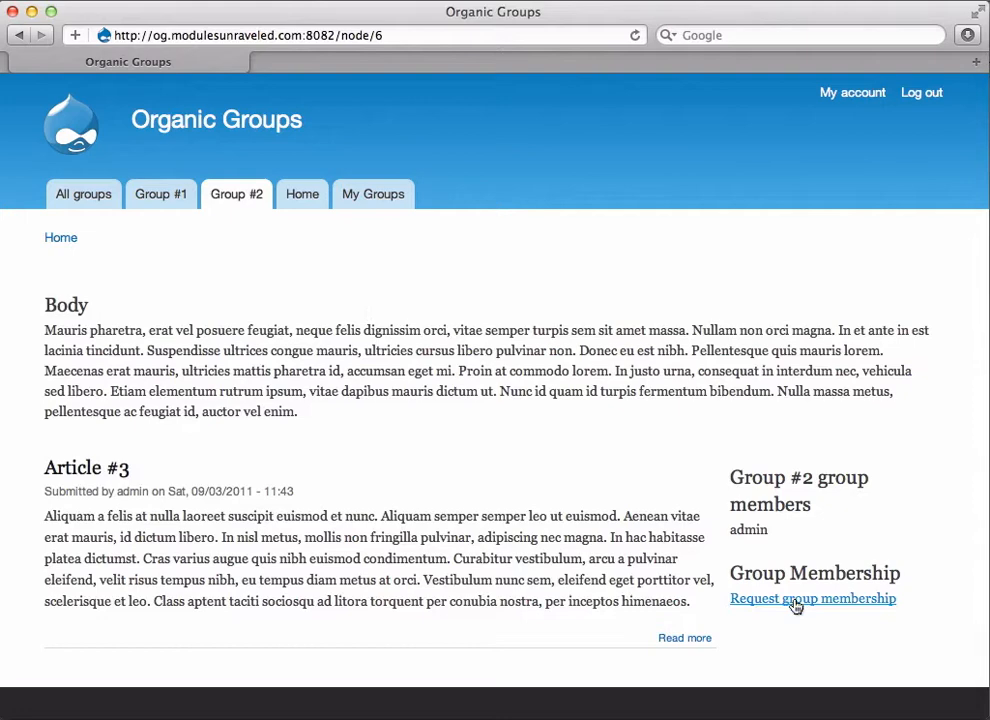
{"action": "left_click", "coordinate": [812, 598]}
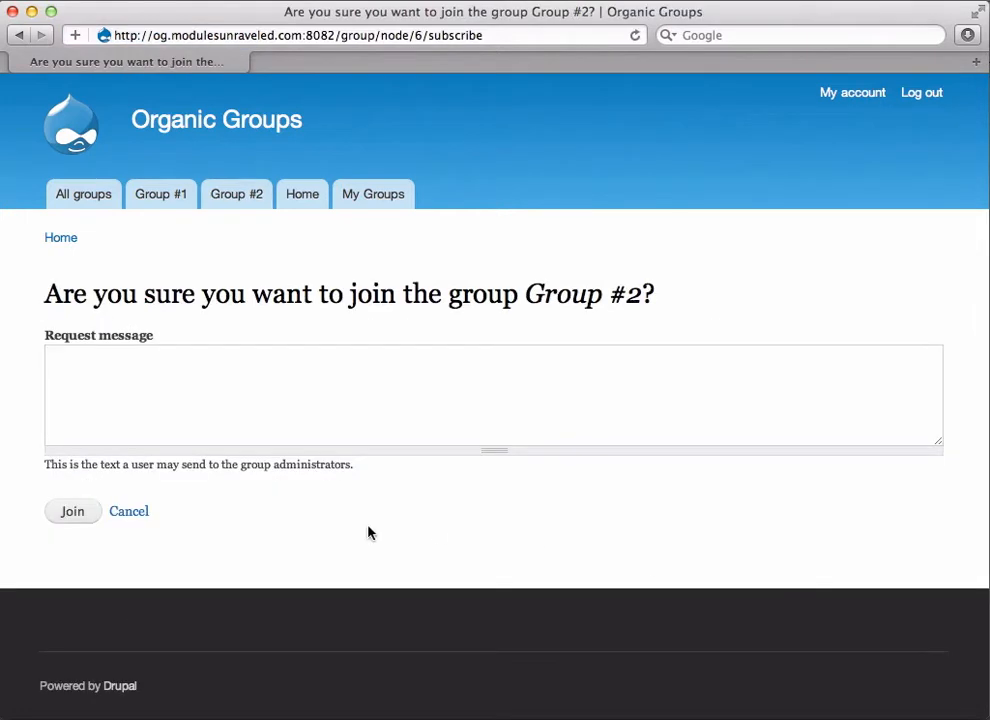
{"action": "left_click", "coordinate": [72, 512]}
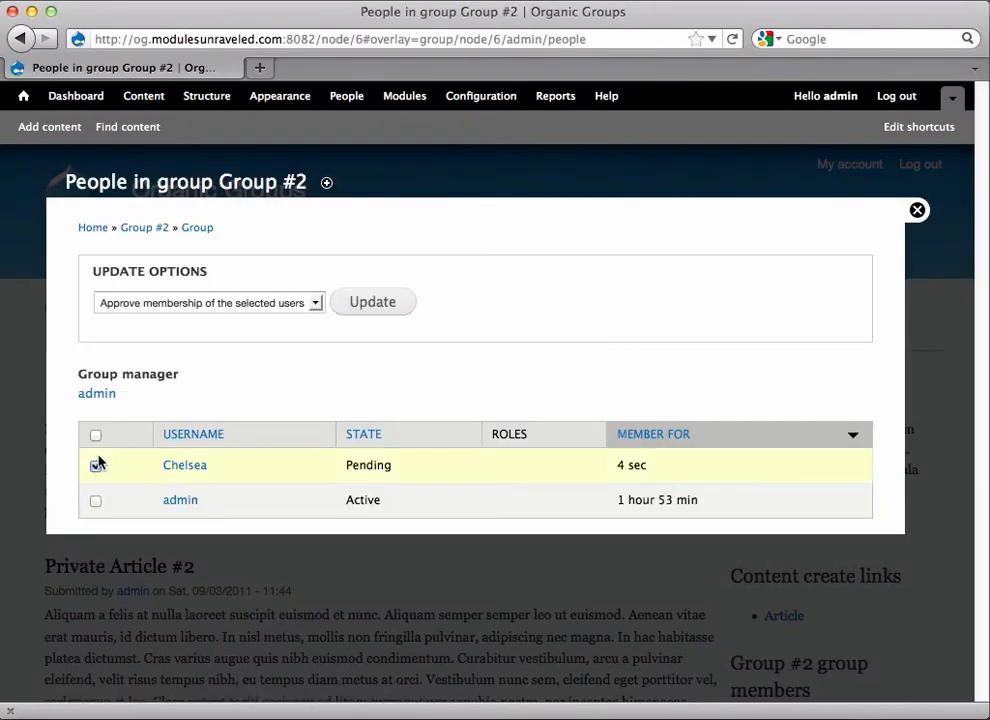
Block Chelsea's pending Group #2 membership so her state shows Blocked
{"action": "left_click", "coordinate": [208, 302]}
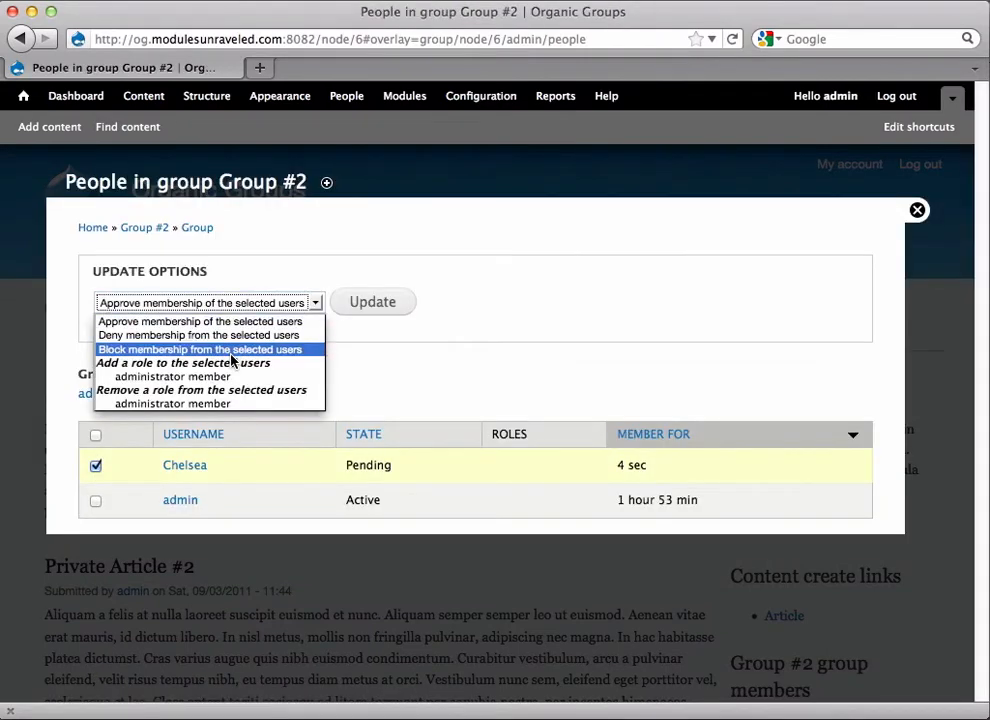
{"action": "left_click", "coordinate": [372, 300]}
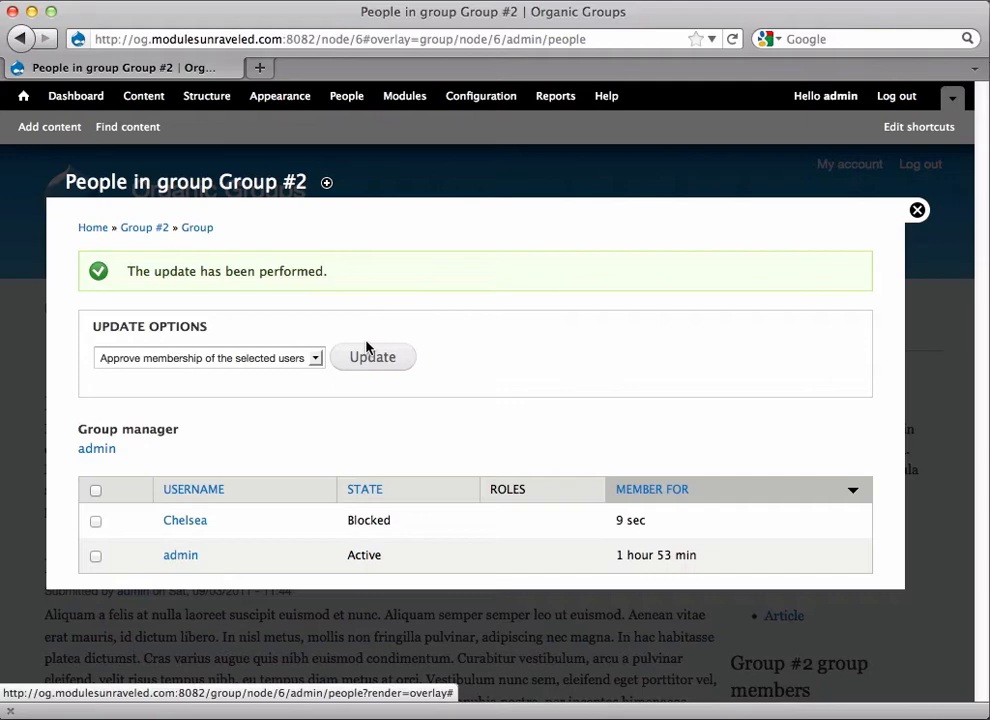
{"action": "mouse_move", "coordinate": [452, 412]}
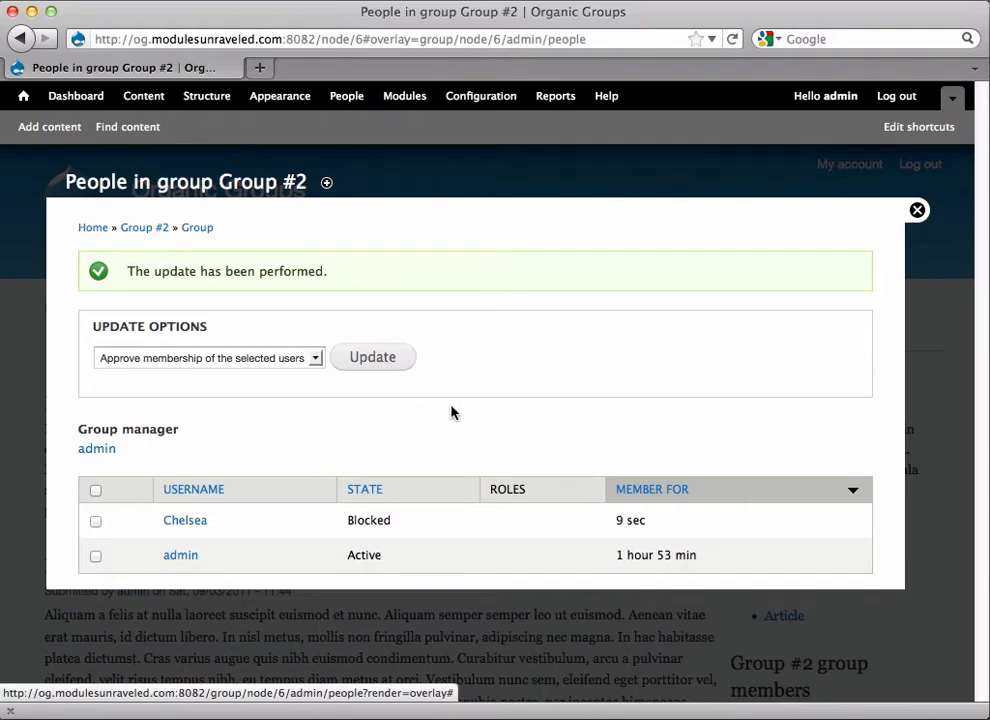
Return to Group #2's member list with blocked Chelsea marked for denial
{"action": "left_click", "coordinate": [916, 210]}
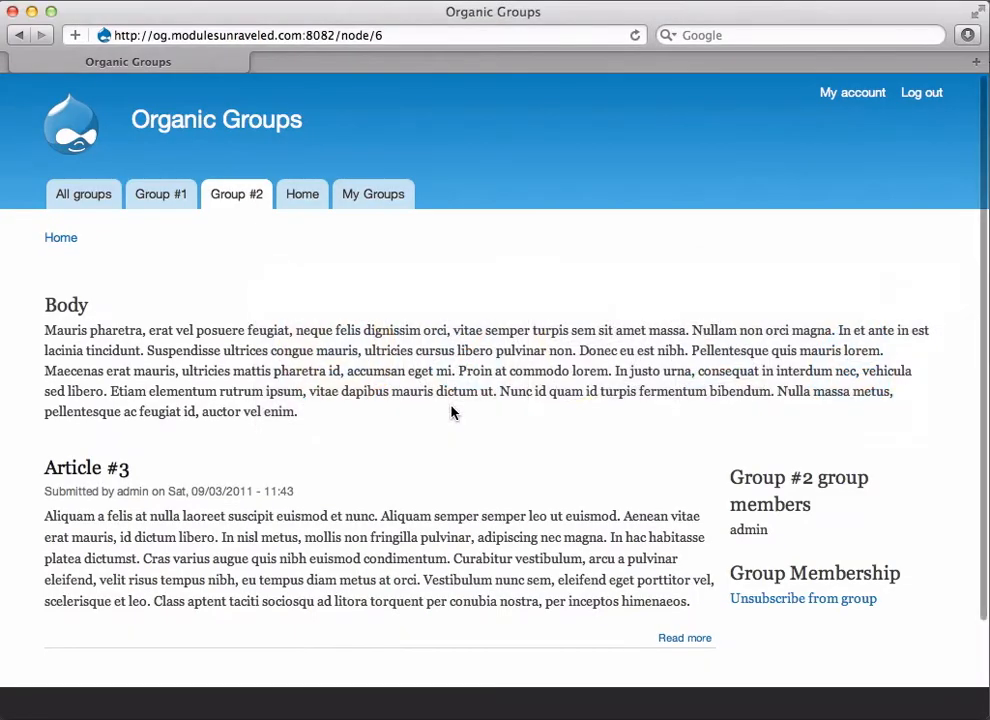
{"action": "left_click", "coordinate": [818, 598]}
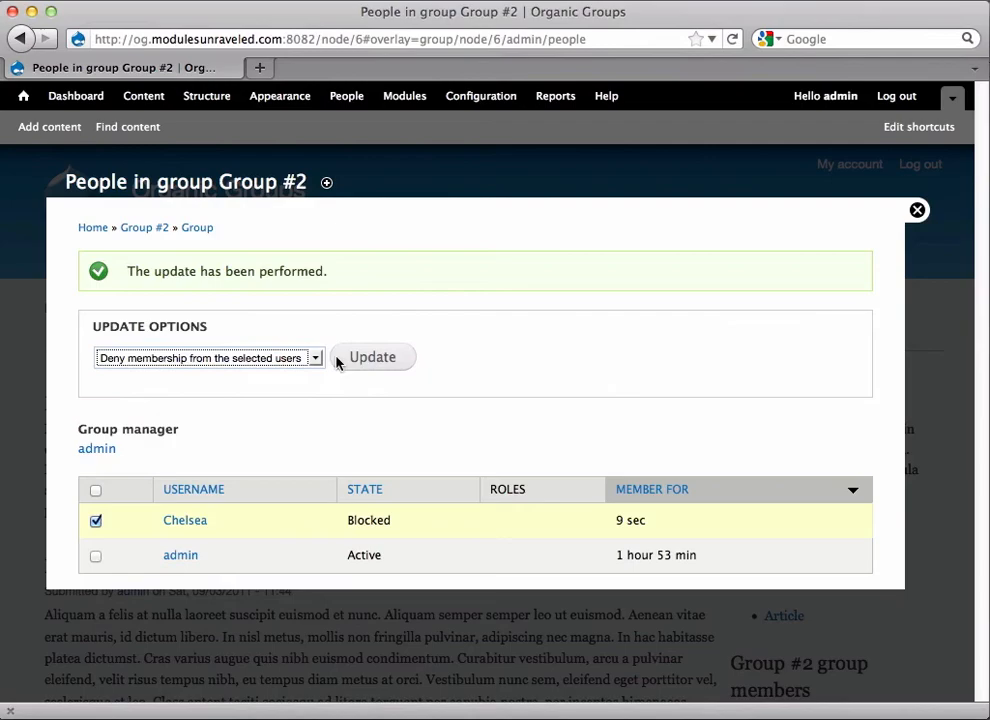
Deny the blocked membership, then re-request to join Group #2 and confirm
{"action": "left_click", "coordinate": [372, 356]}
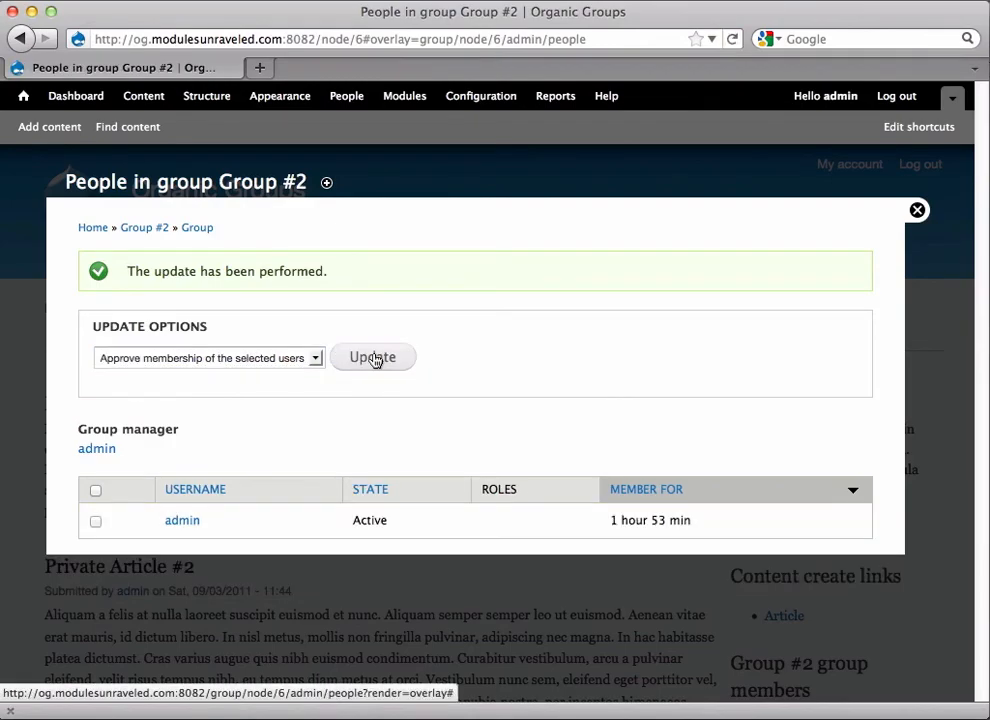
{"action": "left_click", "coordinate": [916, 210]}
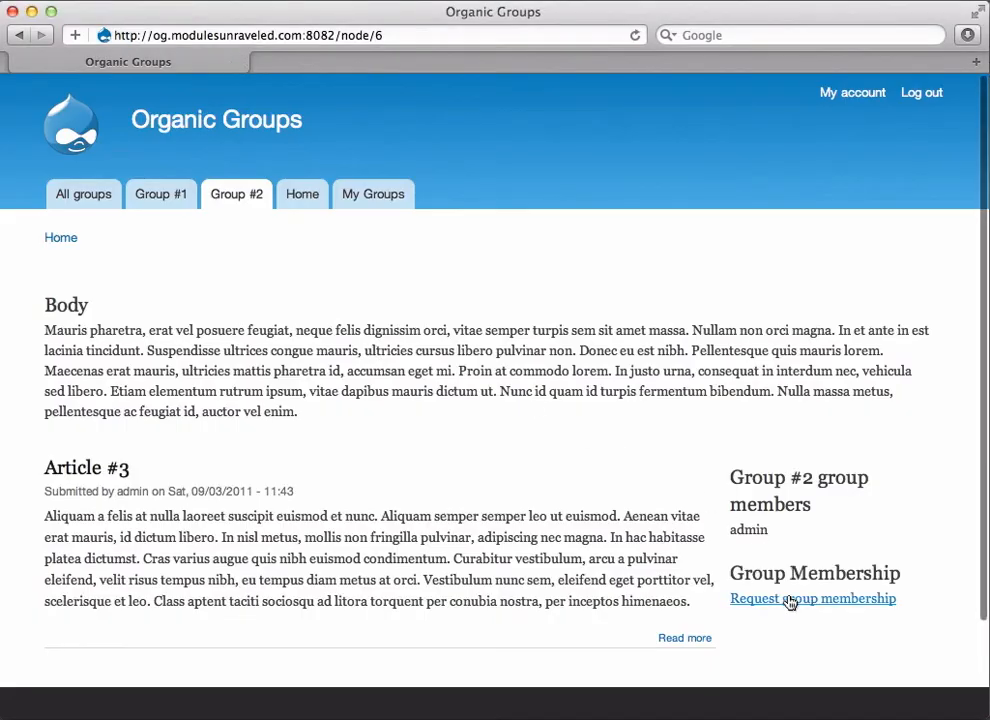
{"action": "left_click", "coordinate": [812, 598]}
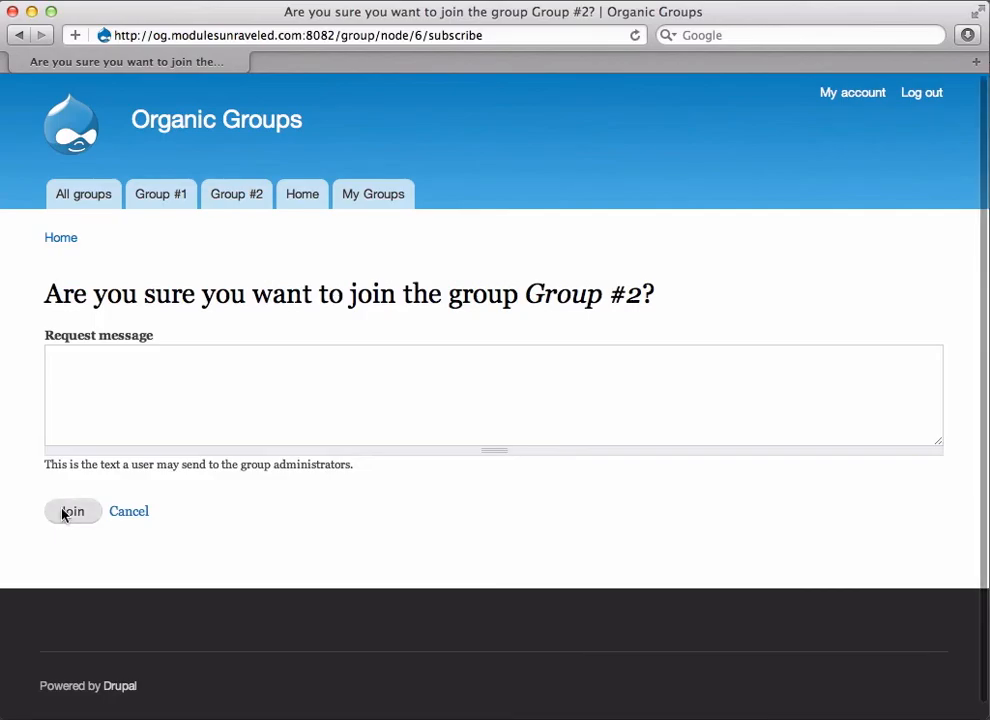
{"action": "left_click", "coordinate": [72, 512]}
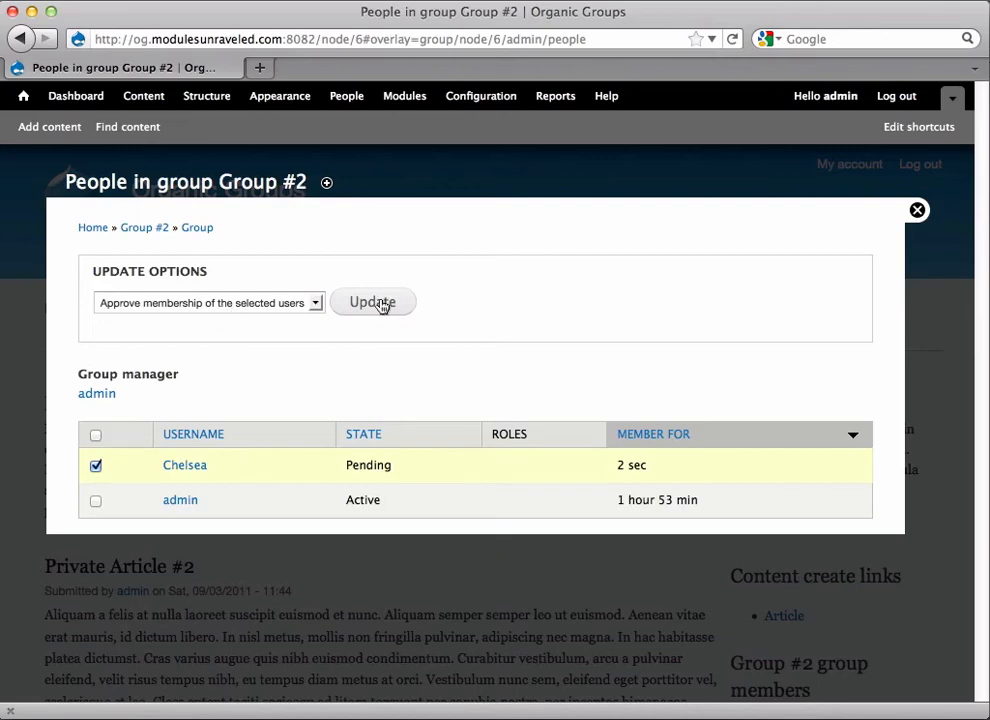
Approve Chelsea's pending request so she is Active with an unsubscribe link
{"action": "left_click", "coordinate": [372, 302]}
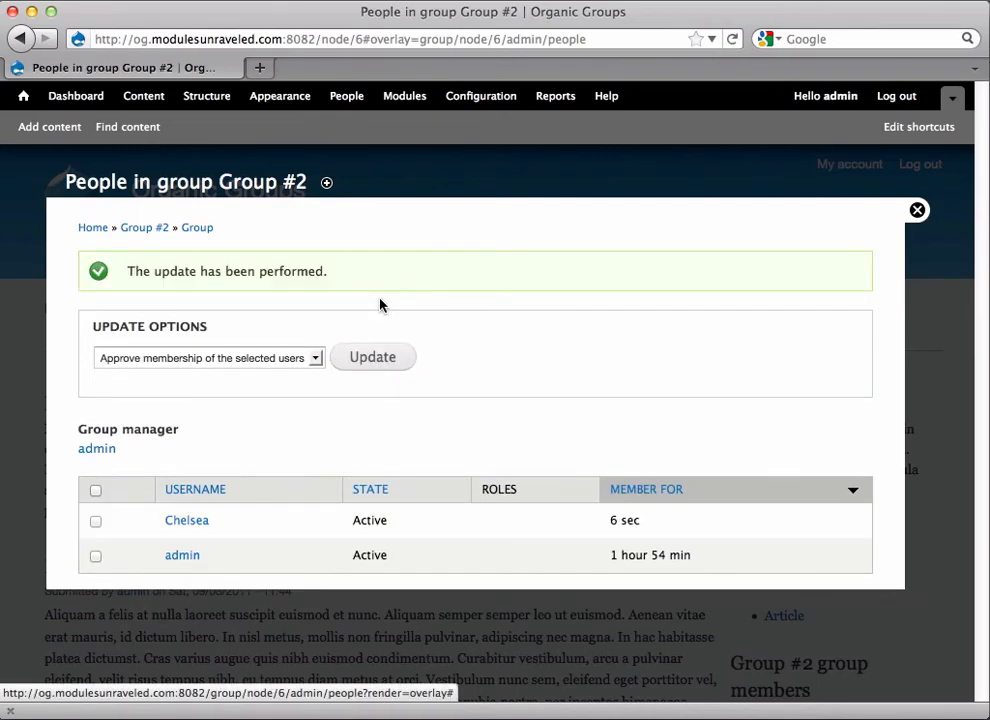
{"action": "left_click", "coordinate": [916, 210]}
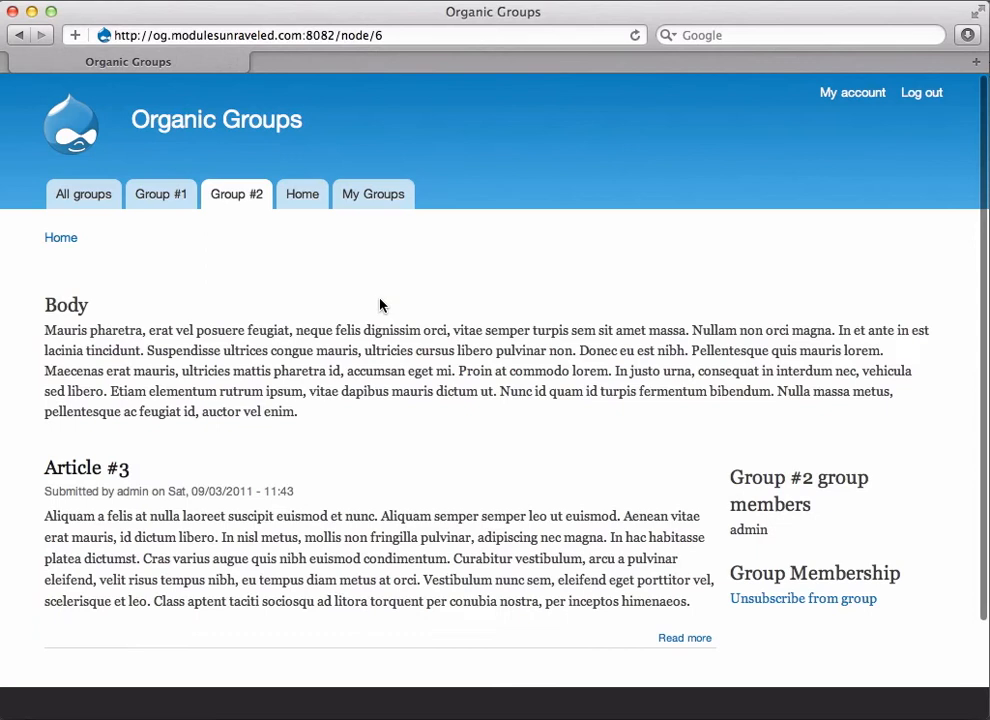